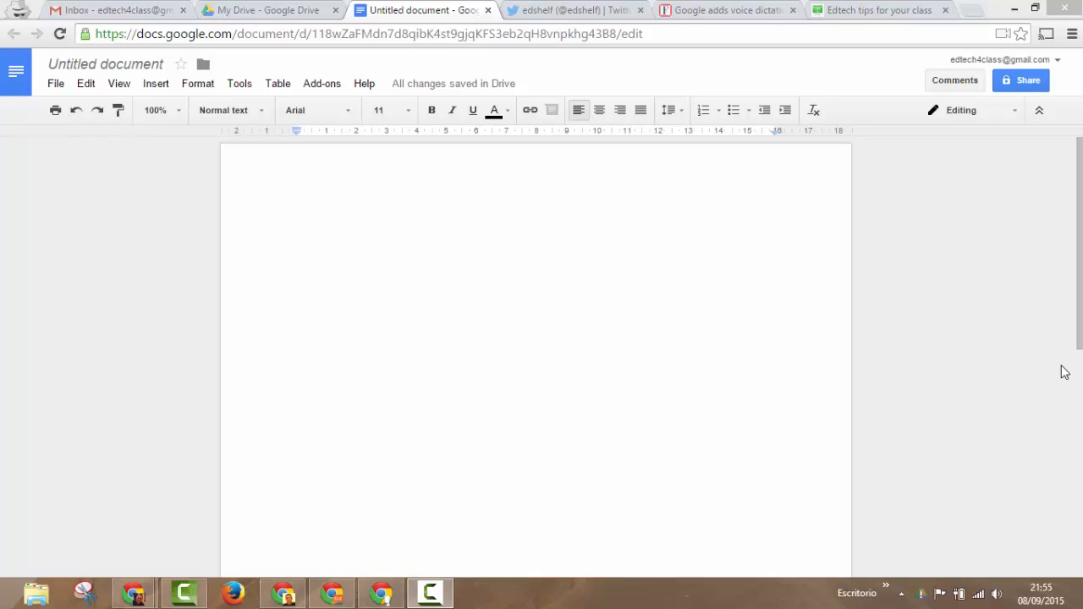
pyautogui.moveTo(748, 243)
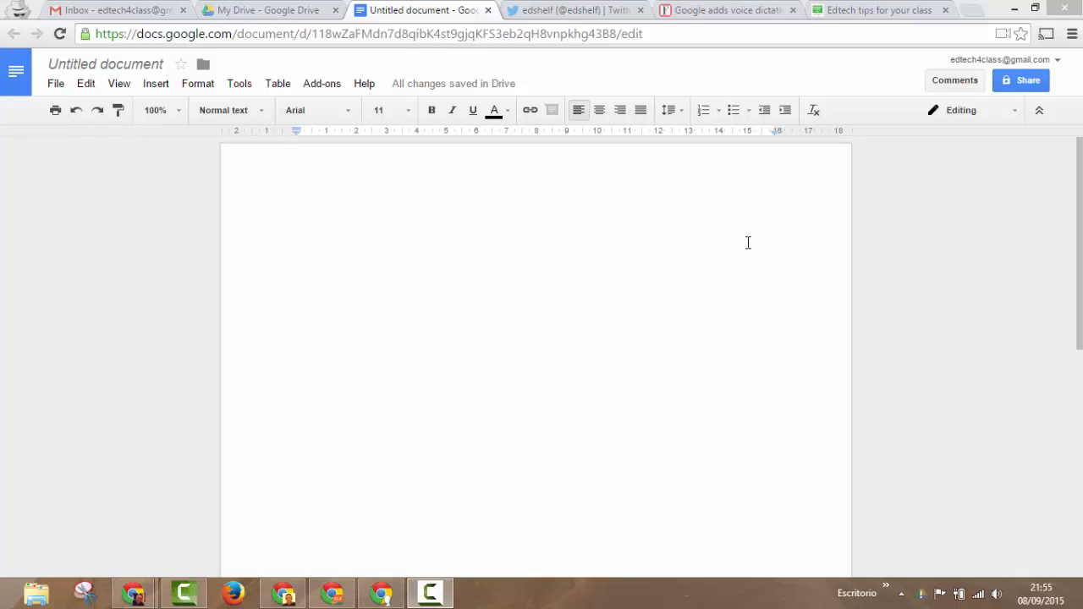
# Step: Open the Tools menu so Voice typing appears among the document tools
pyautogui.click(238, 83)
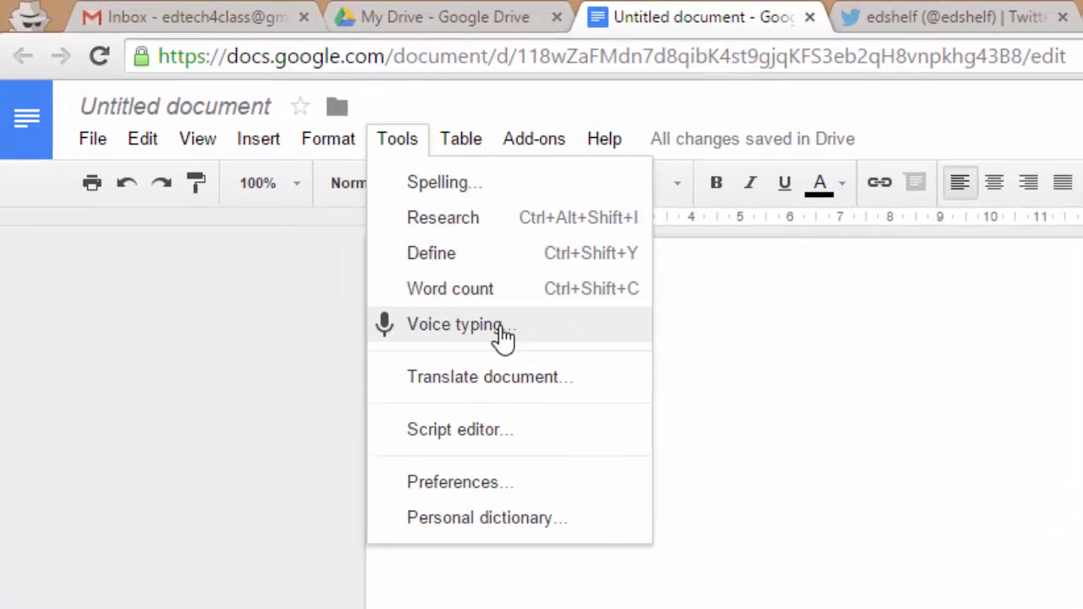
pyautogui.moveTo(523, 343)
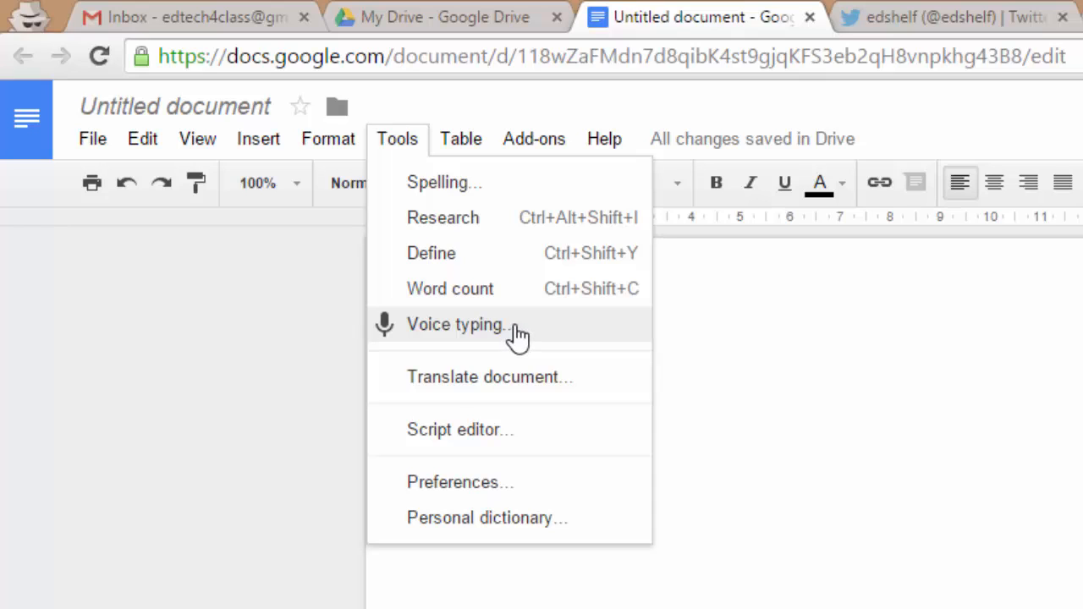
# Step: Turn on Voice typing to show the microphone panel beside the blank document
pyautogui.click(453, 325)
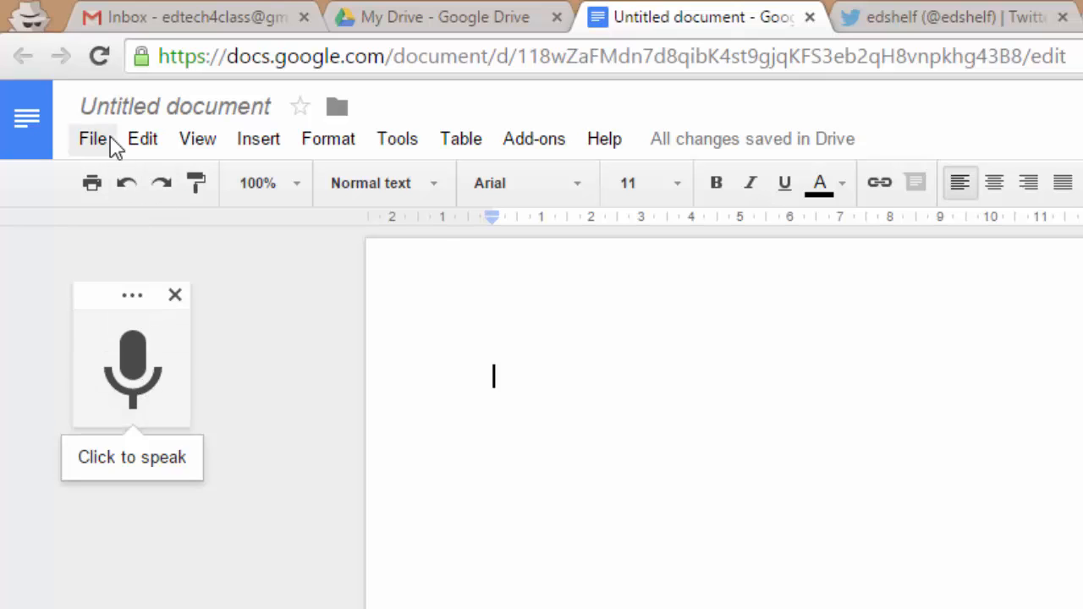
pyautogui.click(93, 138)
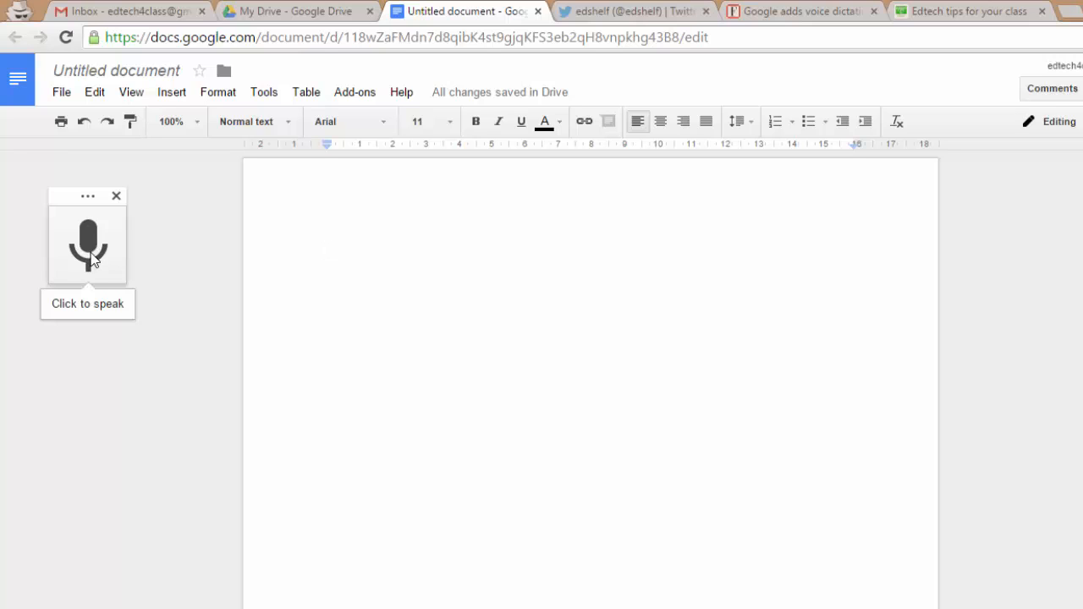
# Step: Start the microphone and dictate the first sentence about Google Docs' new voice recognition feature
pyautogui.click(88, 245)
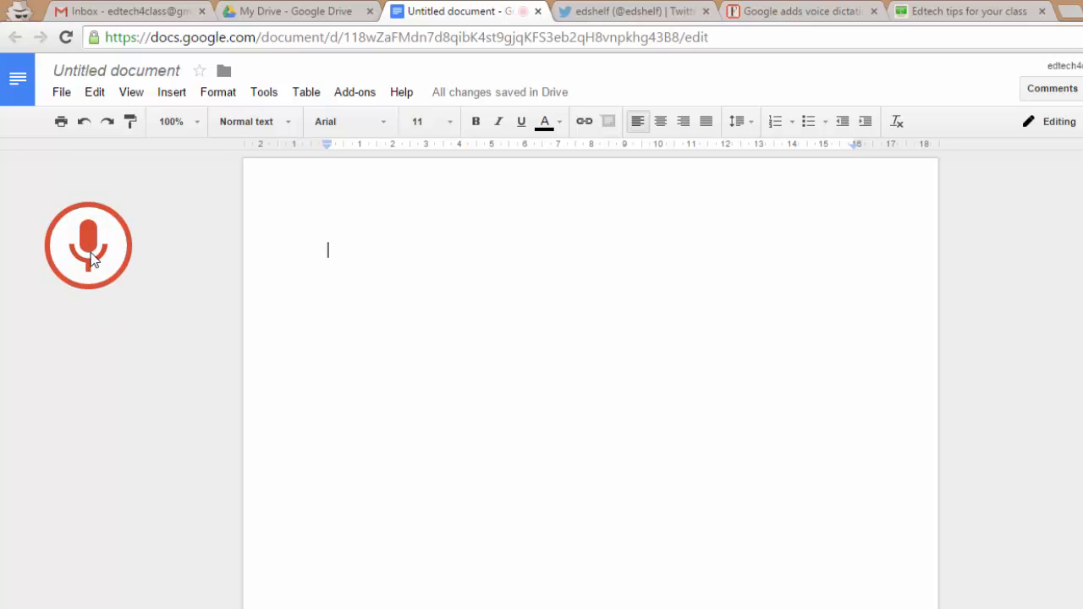
pyautogui.click(88, 245)
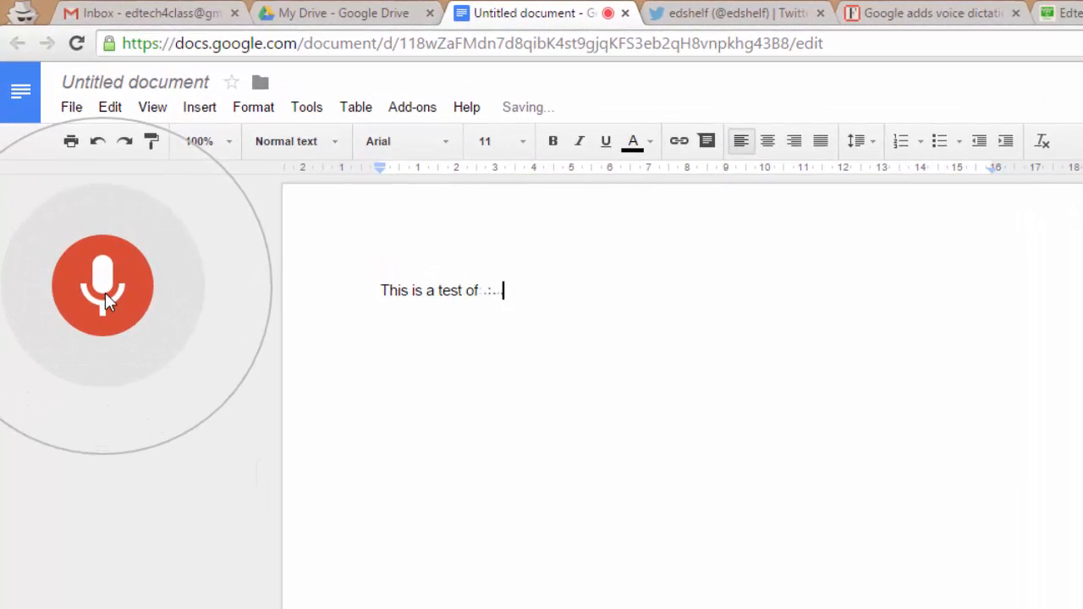
pyautogui.write('the new voice recognition')
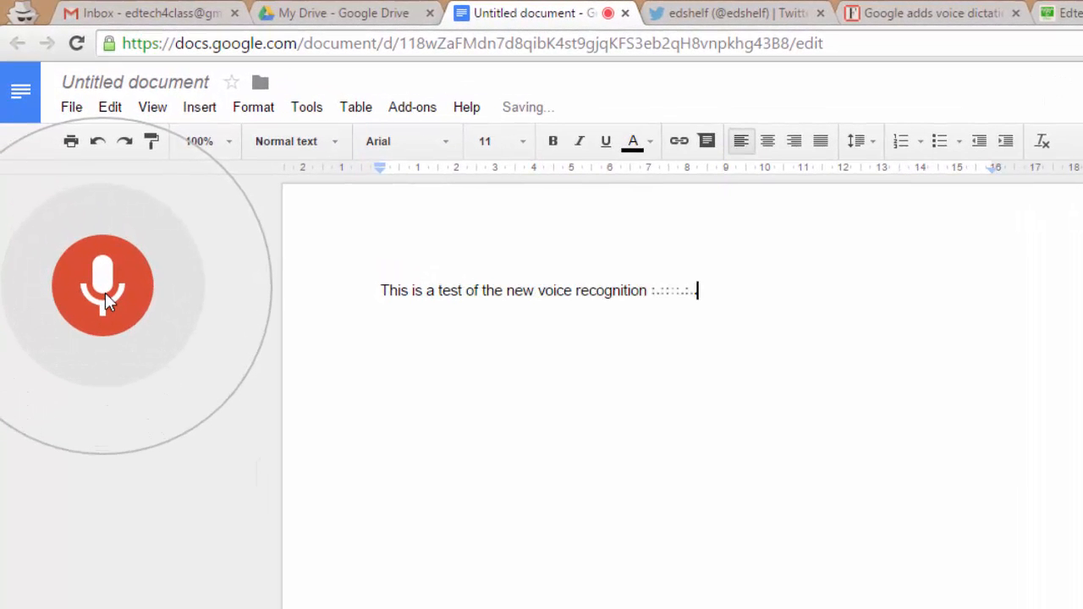
pyautogui.write('feature in Google')
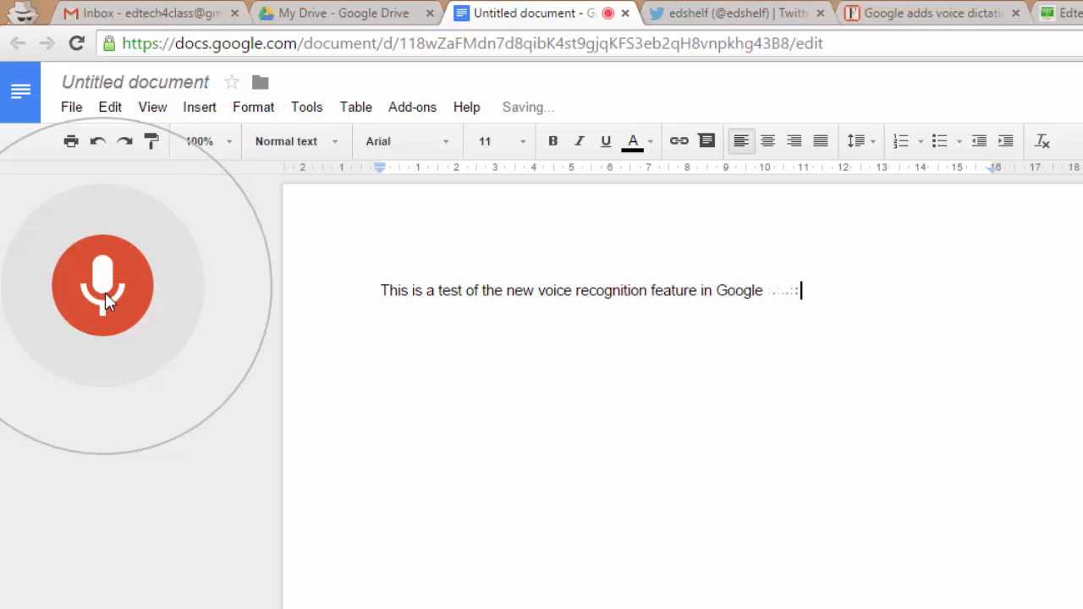
pyautogui.write('Docs.')
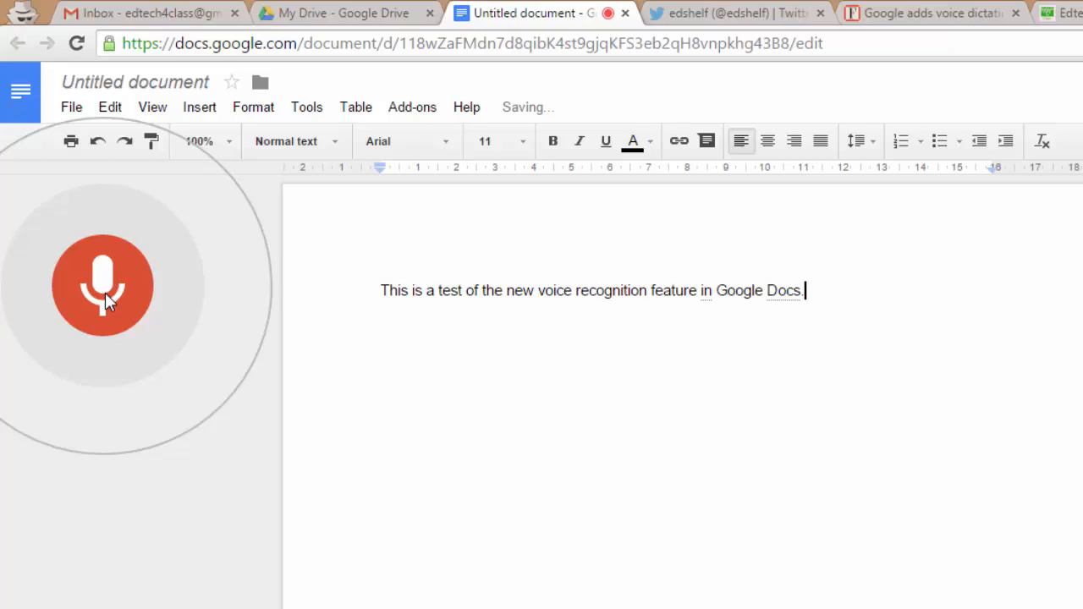
pyautogui.write('If it works fine, it can save')
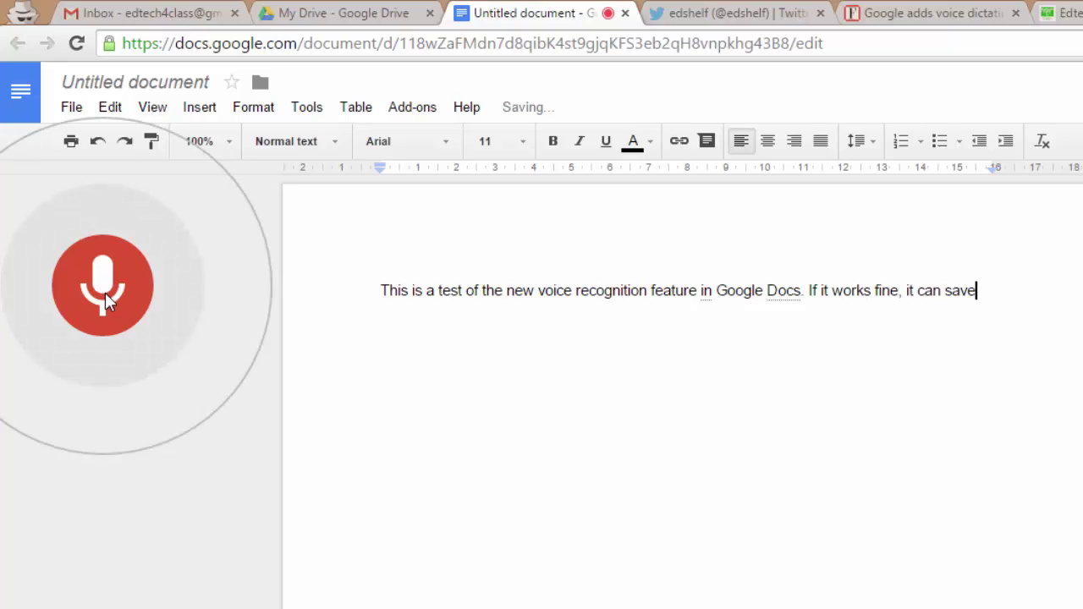
pyautogui.write('you a lot of time.')
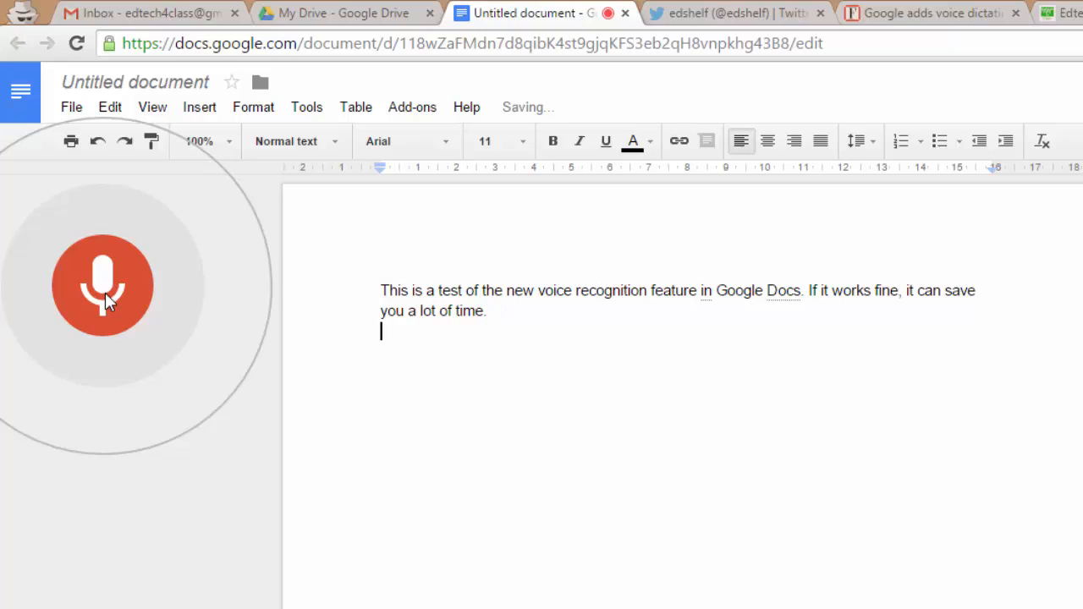
# Step: Dictate the second sentence on combining dictation with typing for corrections, then stop listening
pyautogui.write('You can come')
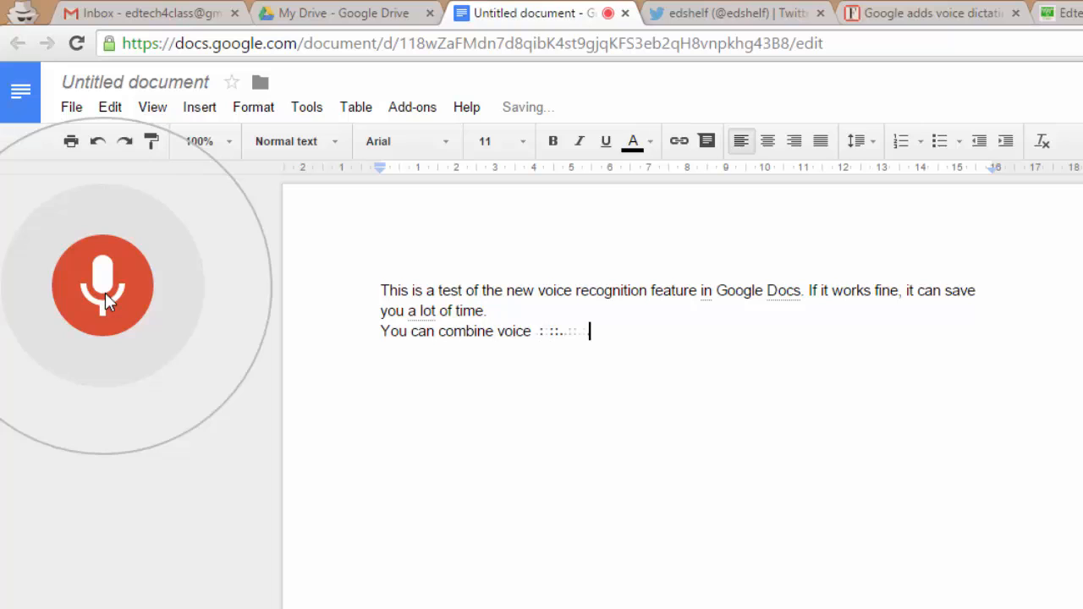
pyautogui.write('dictation with typing')
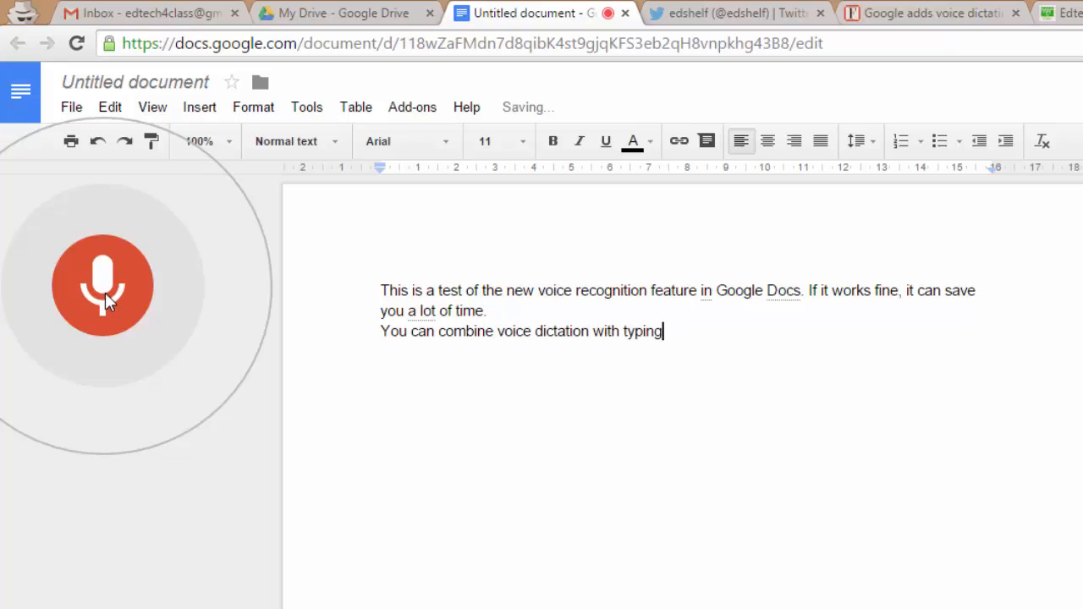
pyautogui.write('to make any')
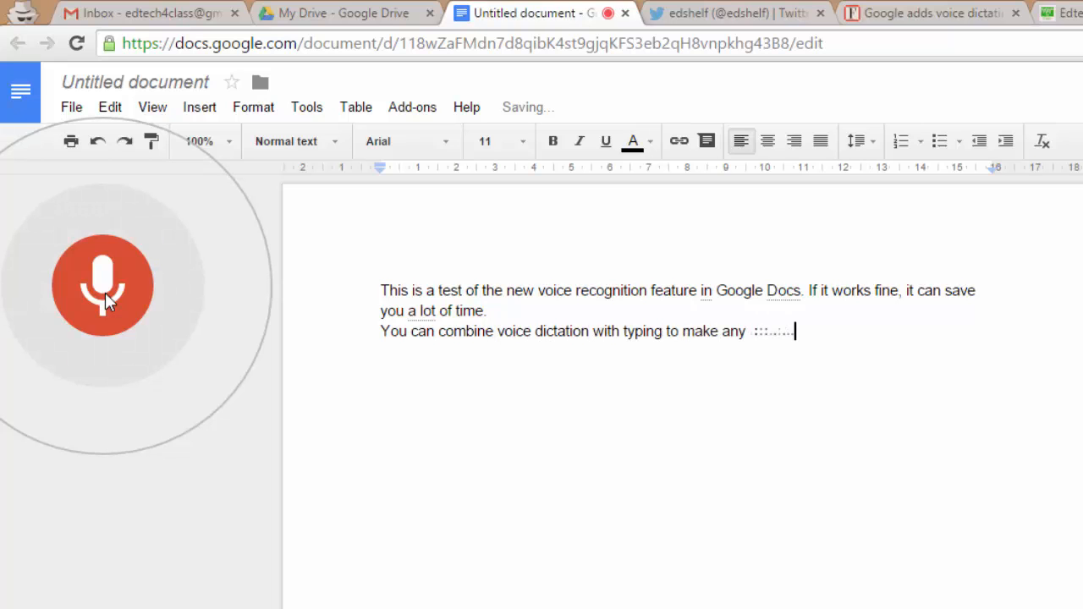
pyautogui.write('additions or')
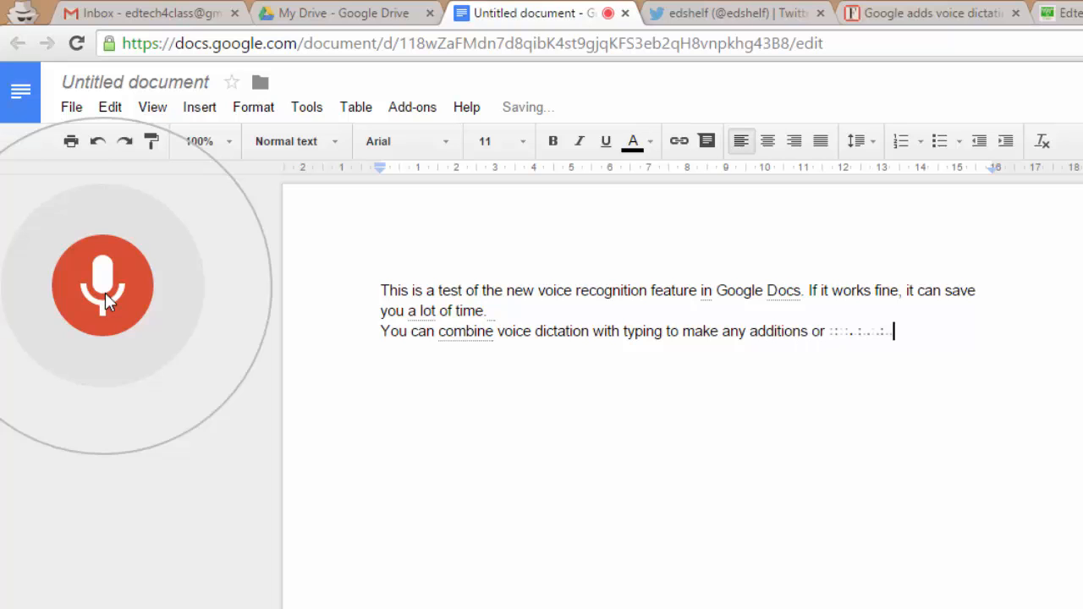
pyautogui.write('directions or')
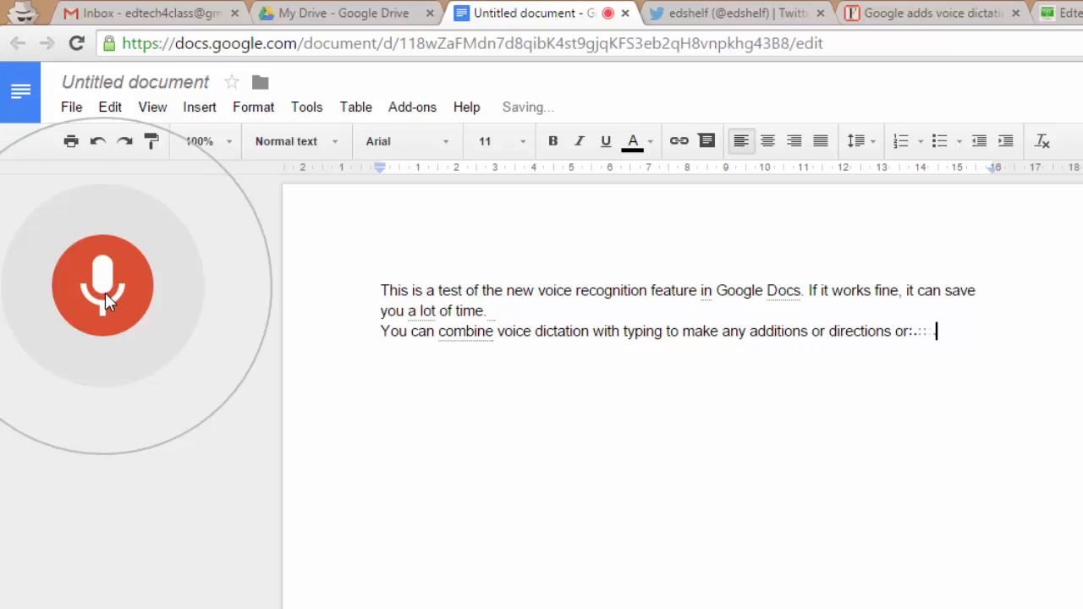
pyautogui.write('to change text')
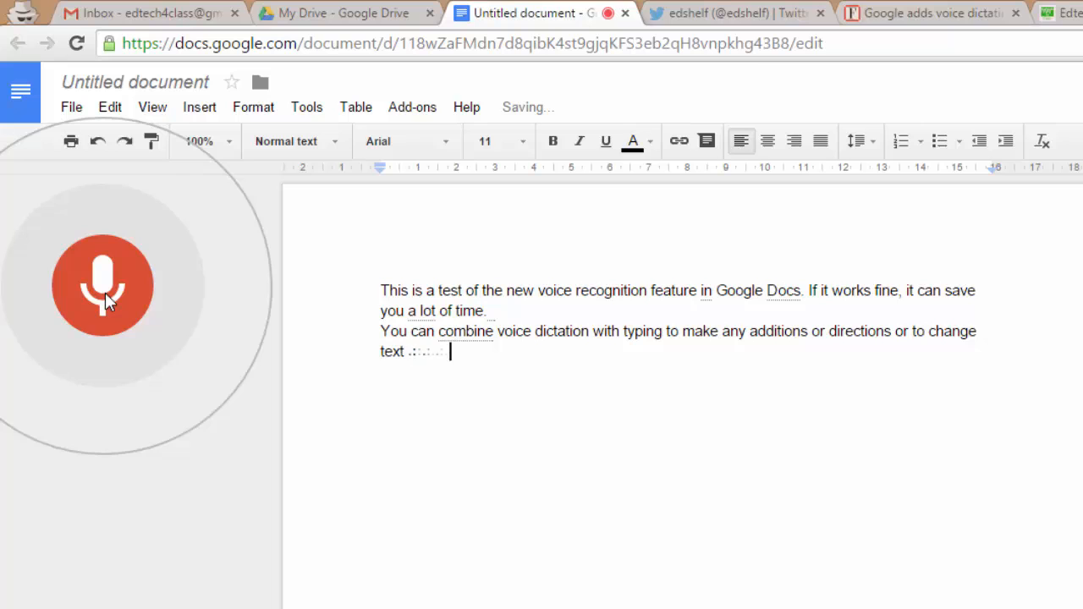
pyautogui.write('corrections or to change text format.')
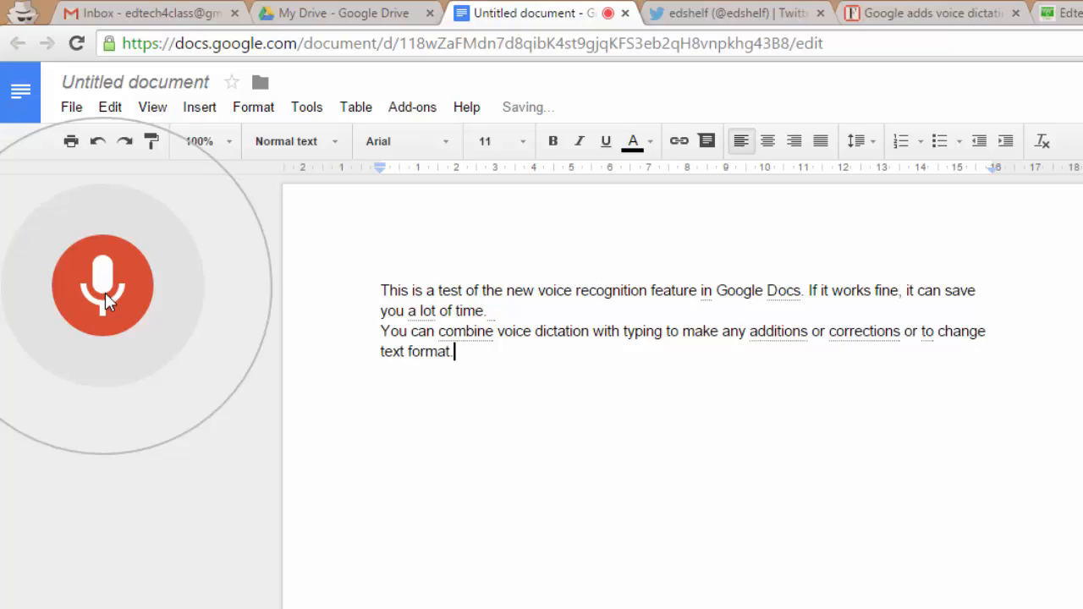
pyautogui.click(102, 284)
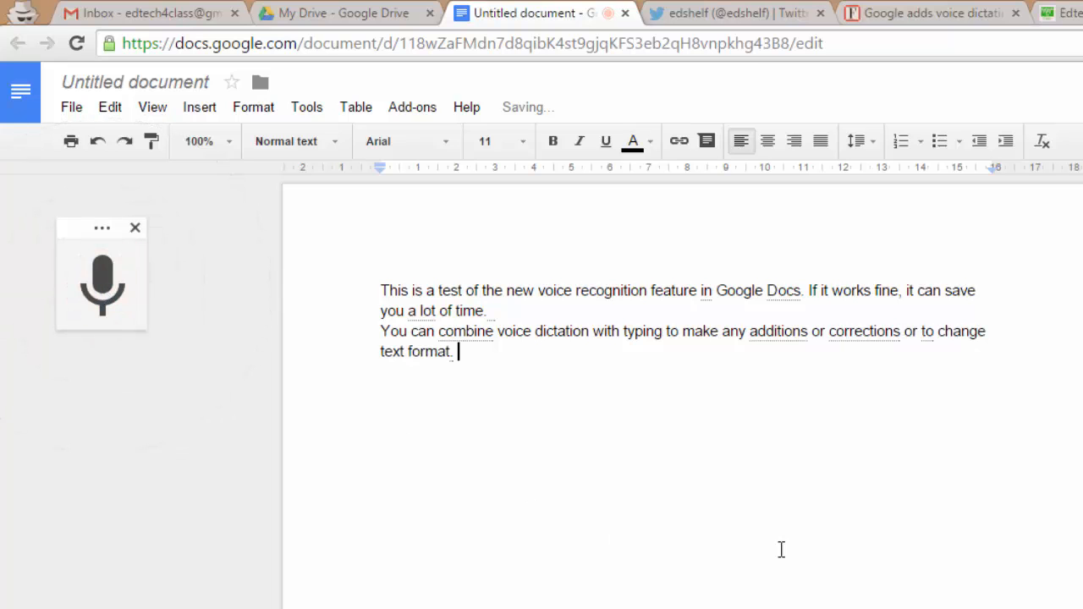